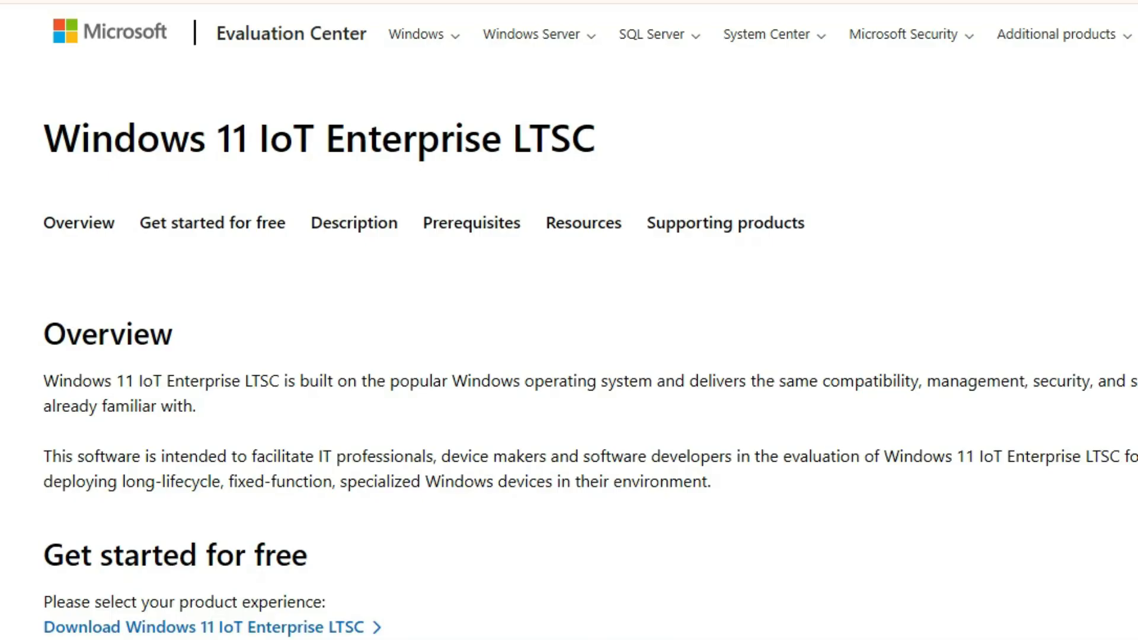
scroll("down", 3)
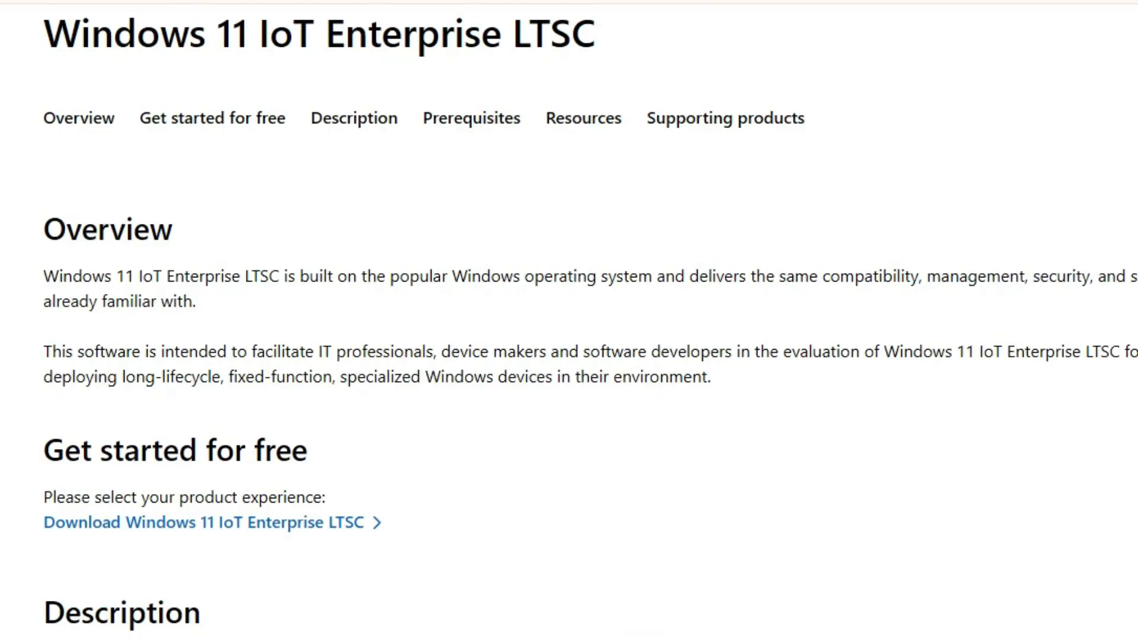
scroll("down", 3)
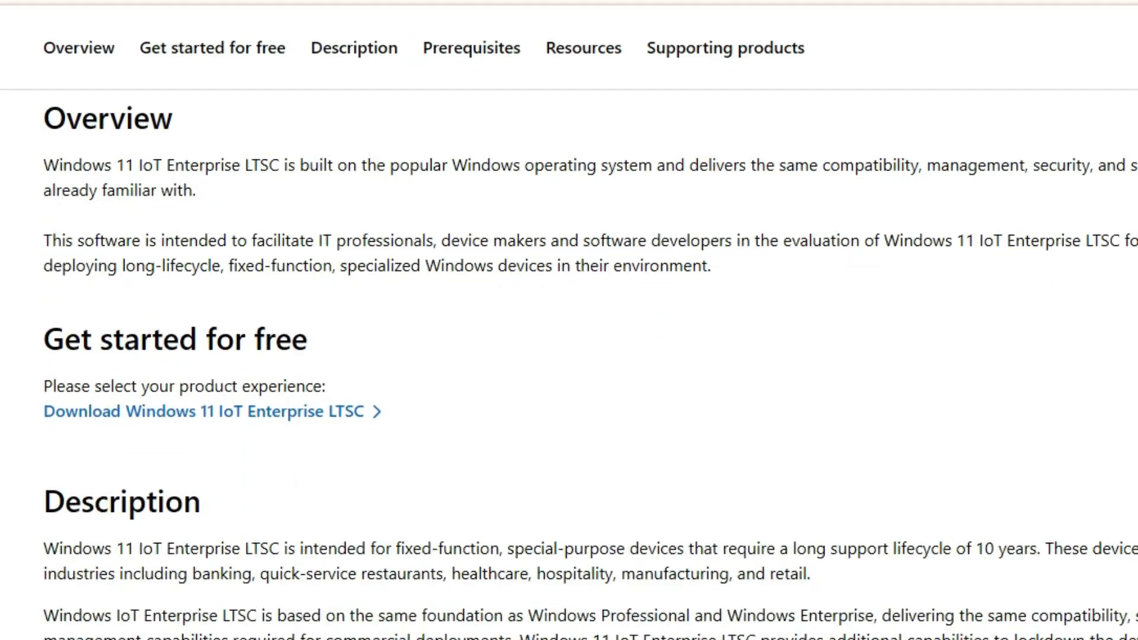
scroll("down", 3)
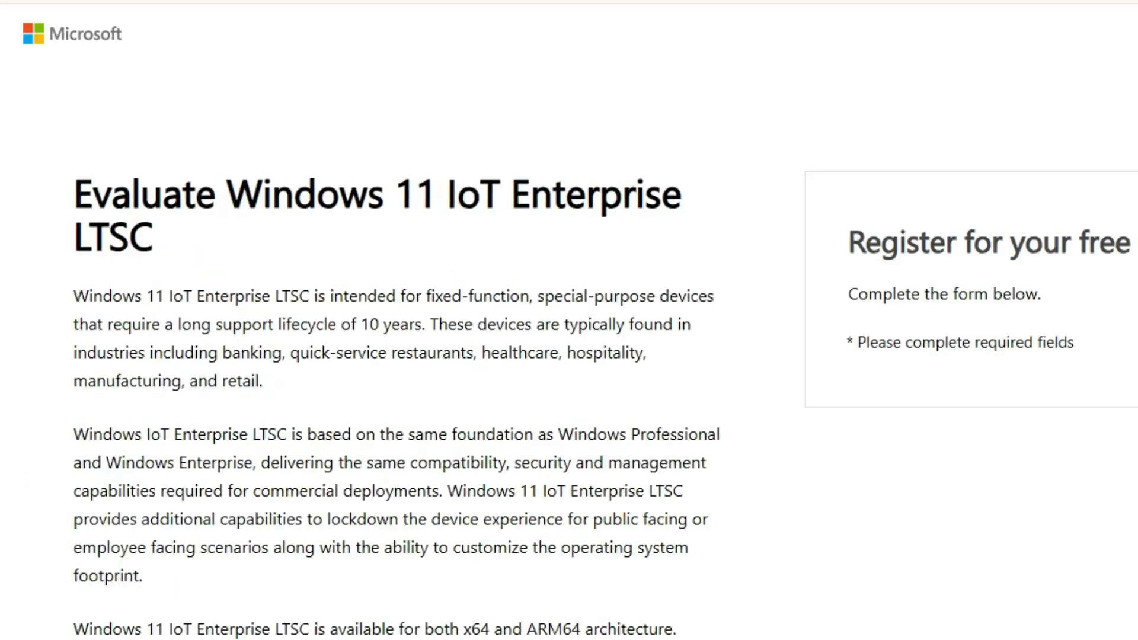
scroll("down", 3)
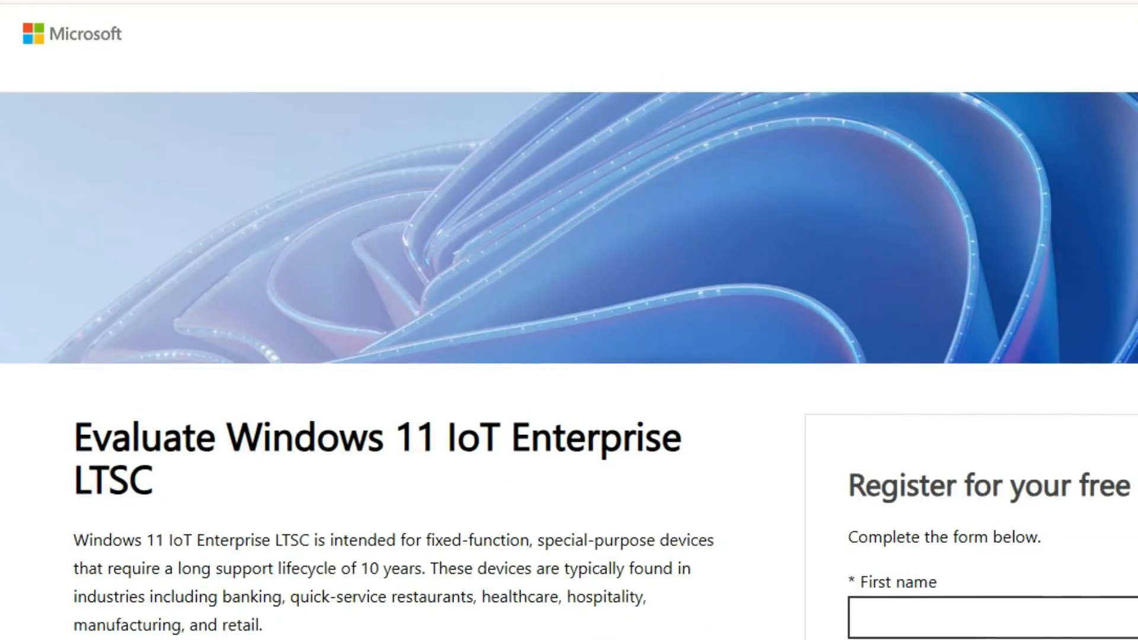
scroll("down", 3)
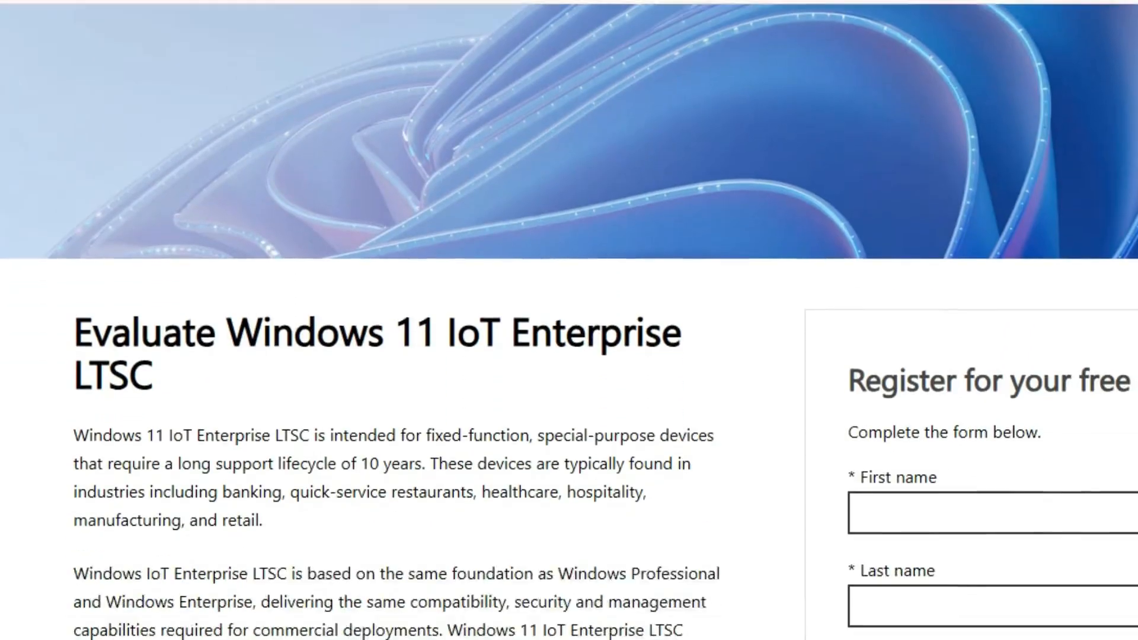
scroll("down", 3)
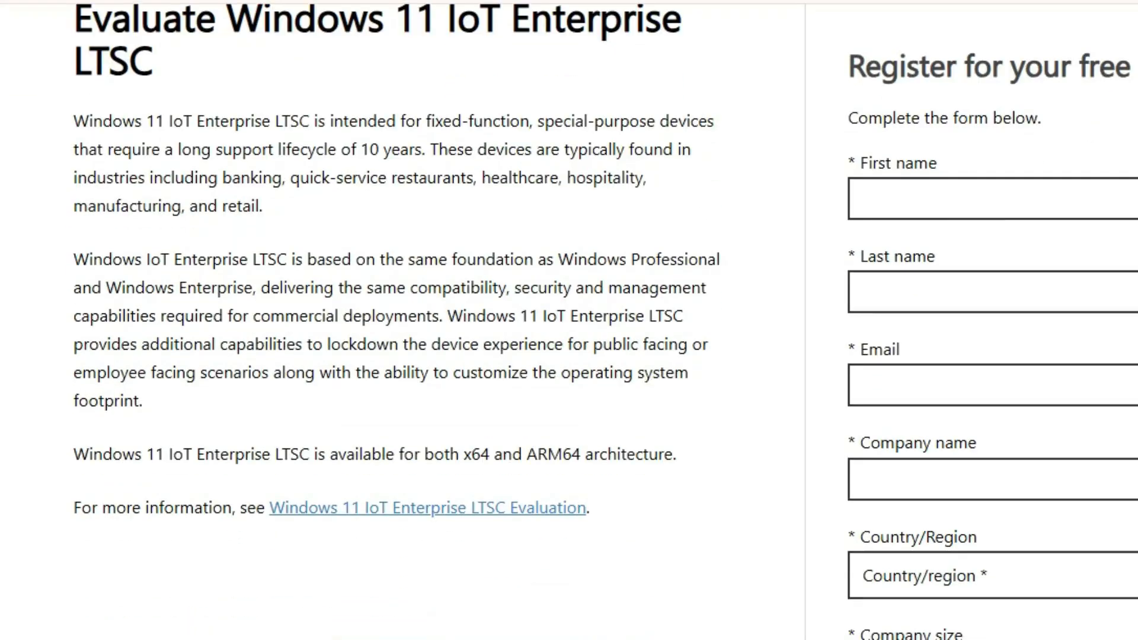
scroll("down", 3)
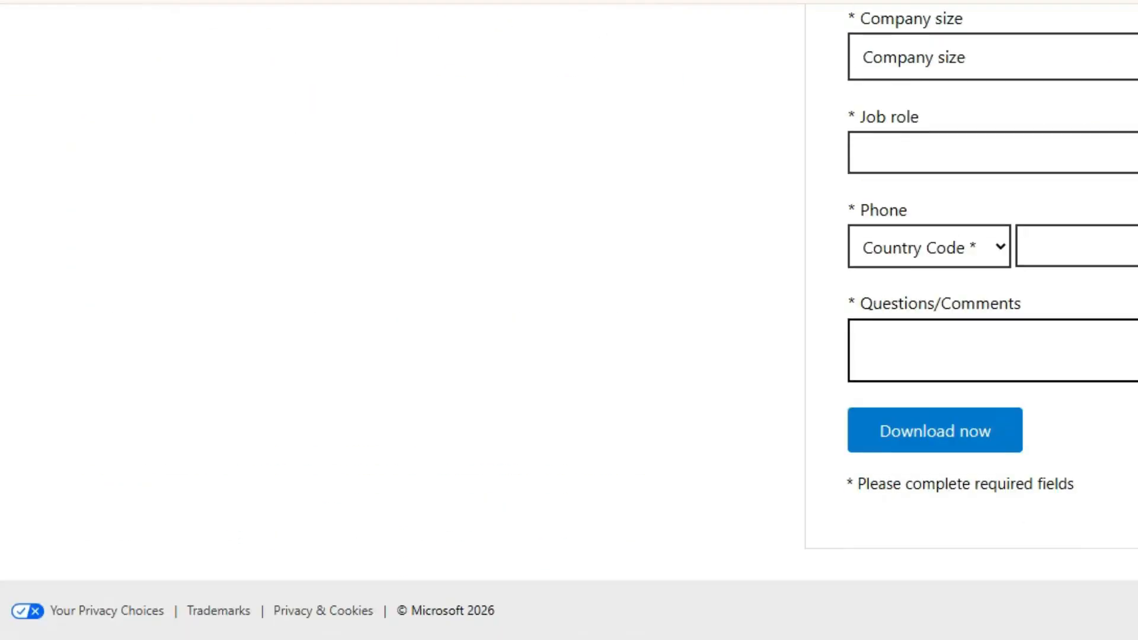